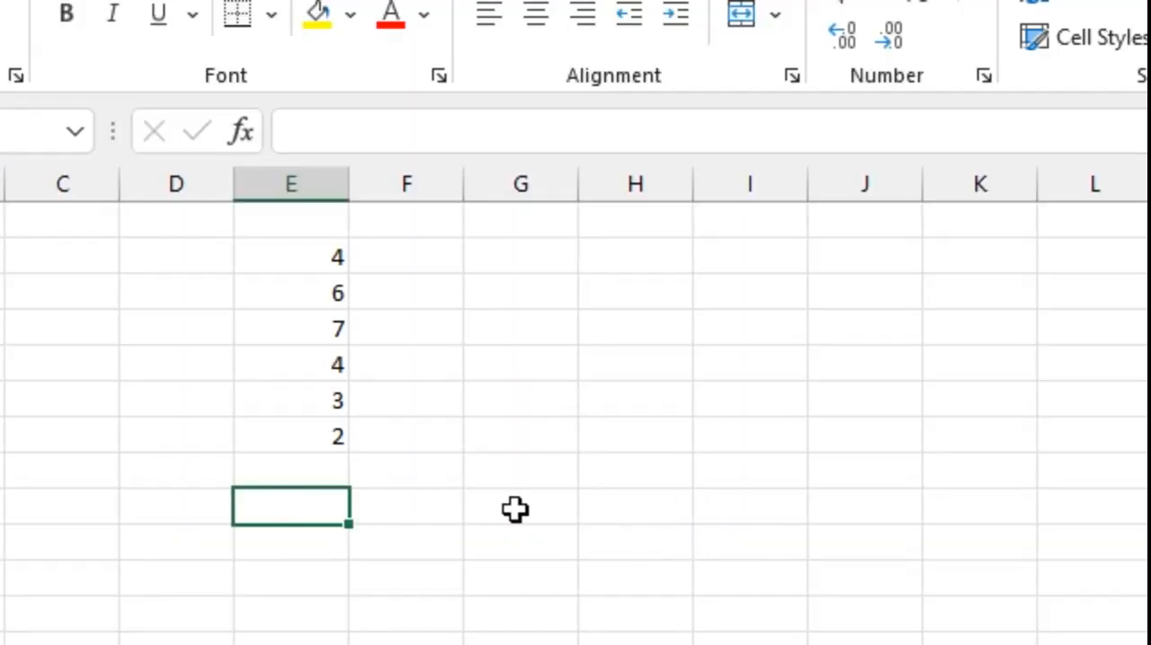
mouse_move(515, 508)
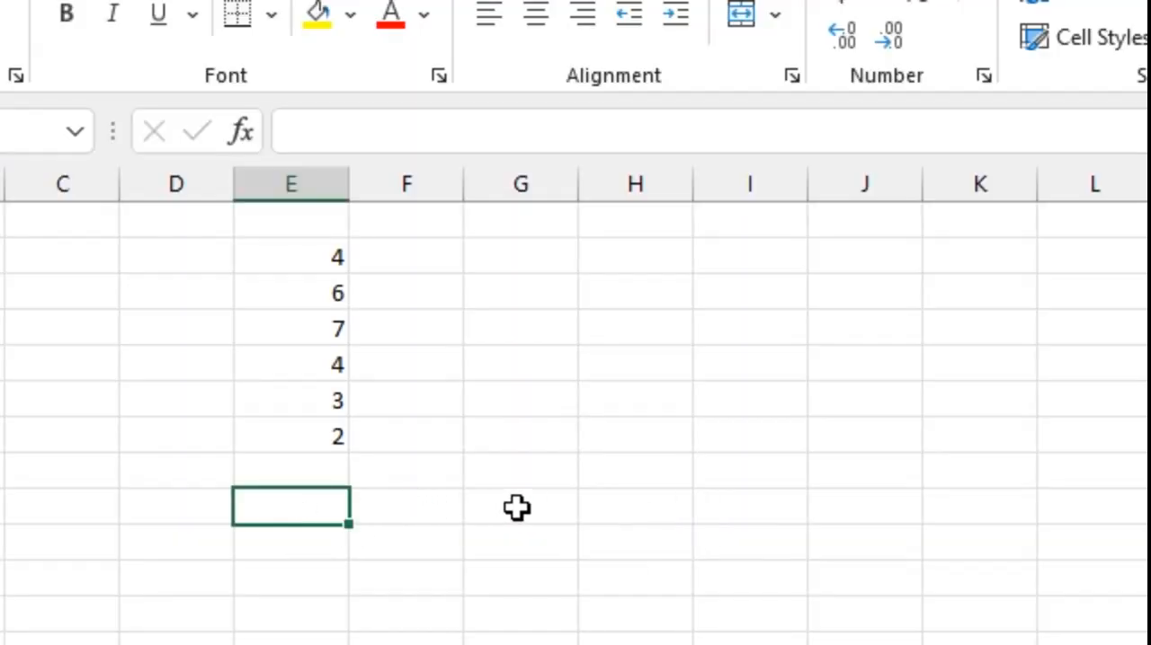
Type =SUM( below column E and drag over its six numbers as the range.
text(=SUM()
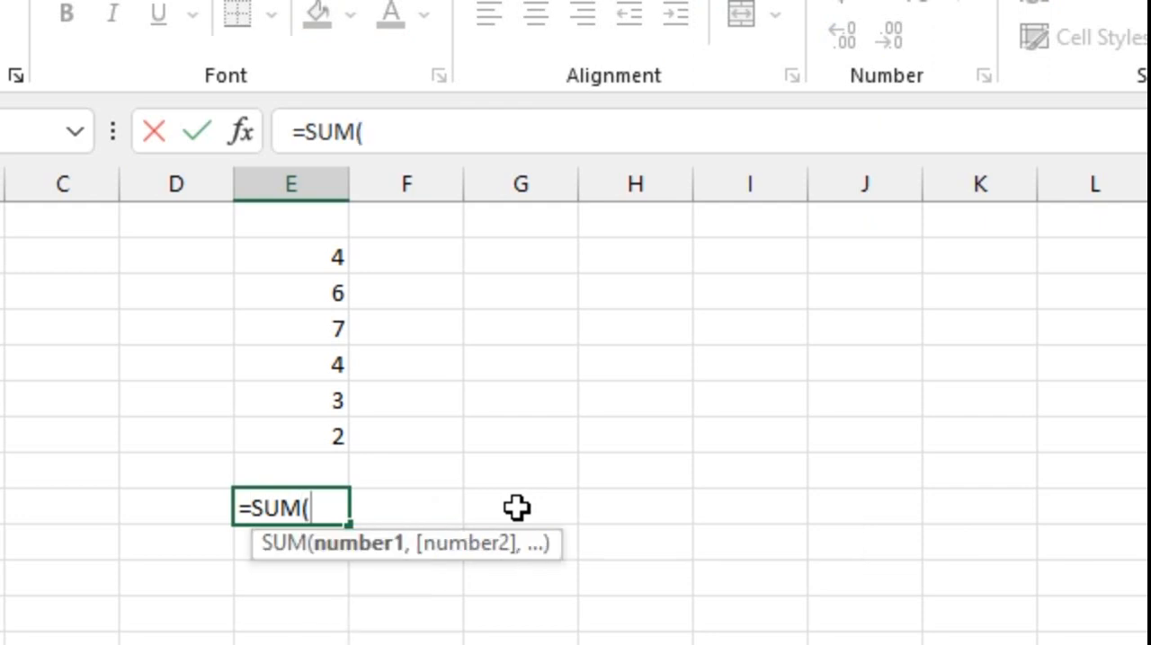
drag(289, 256, 290, 438)
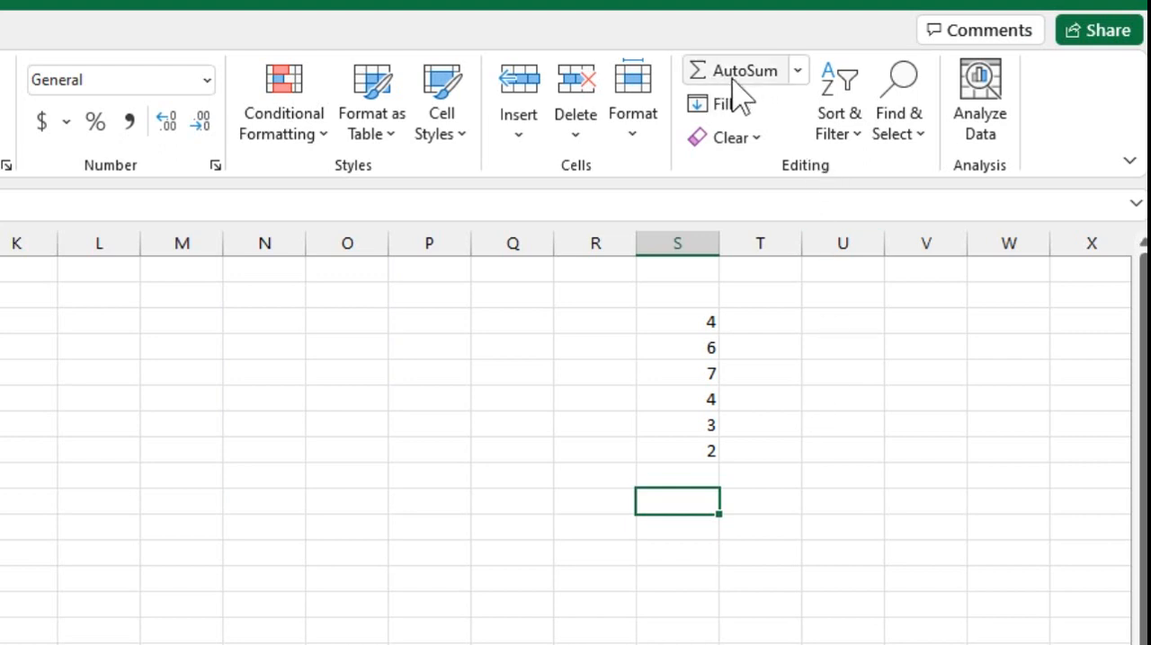
mouse_move(773, 99)
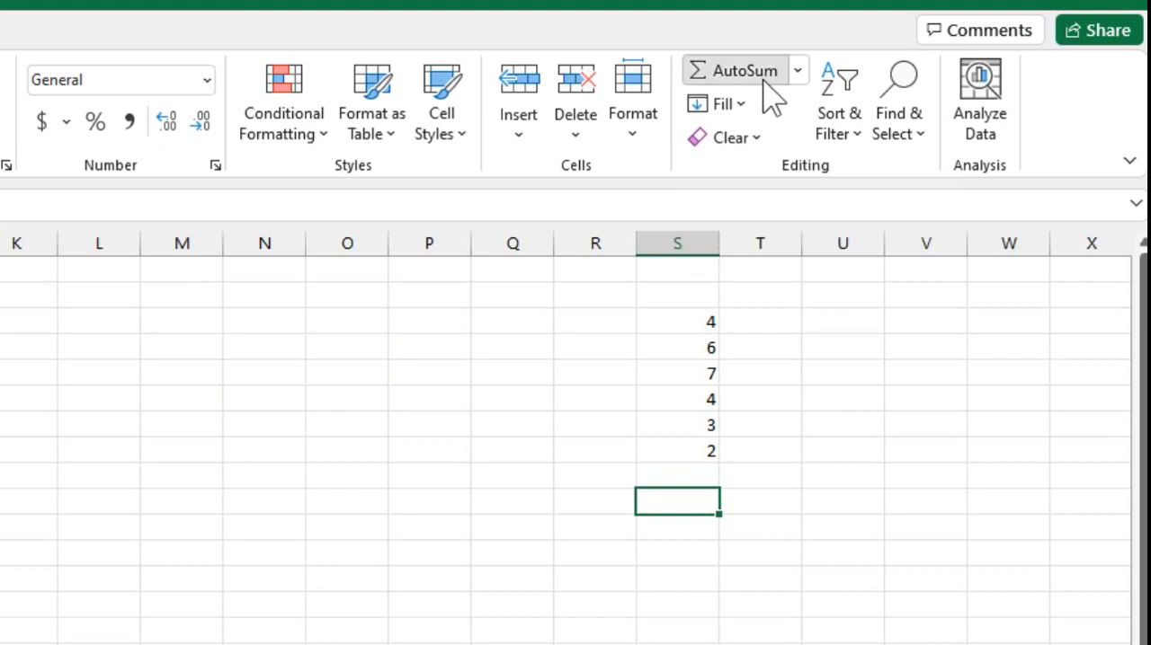
Apply AutoSum to the empty cell beneath the column S numbers.
click(745, 71)
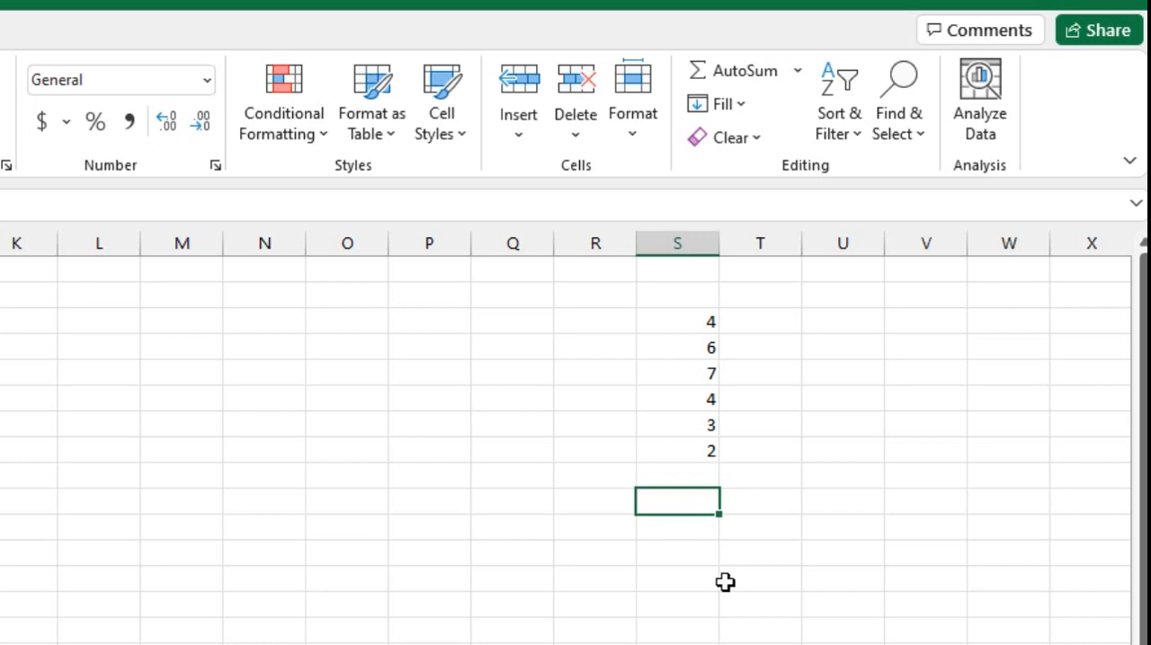
Insert =SUM(S3:S9) beneath the column S numbers, leaving it unconfirmed.
click(732, 70)
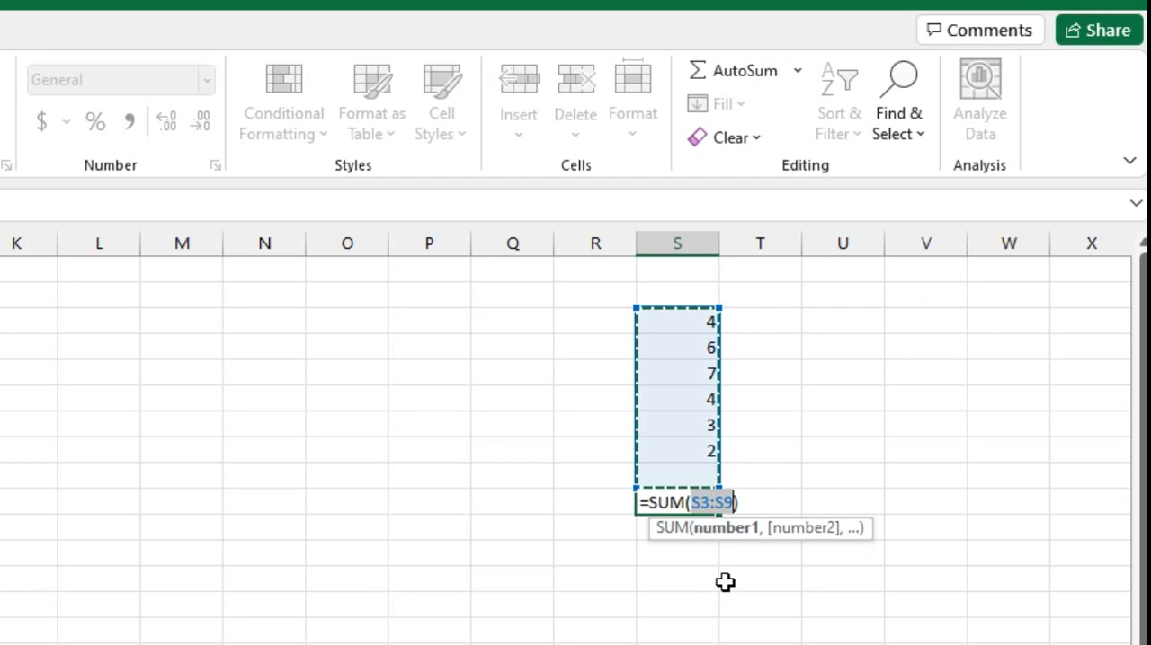